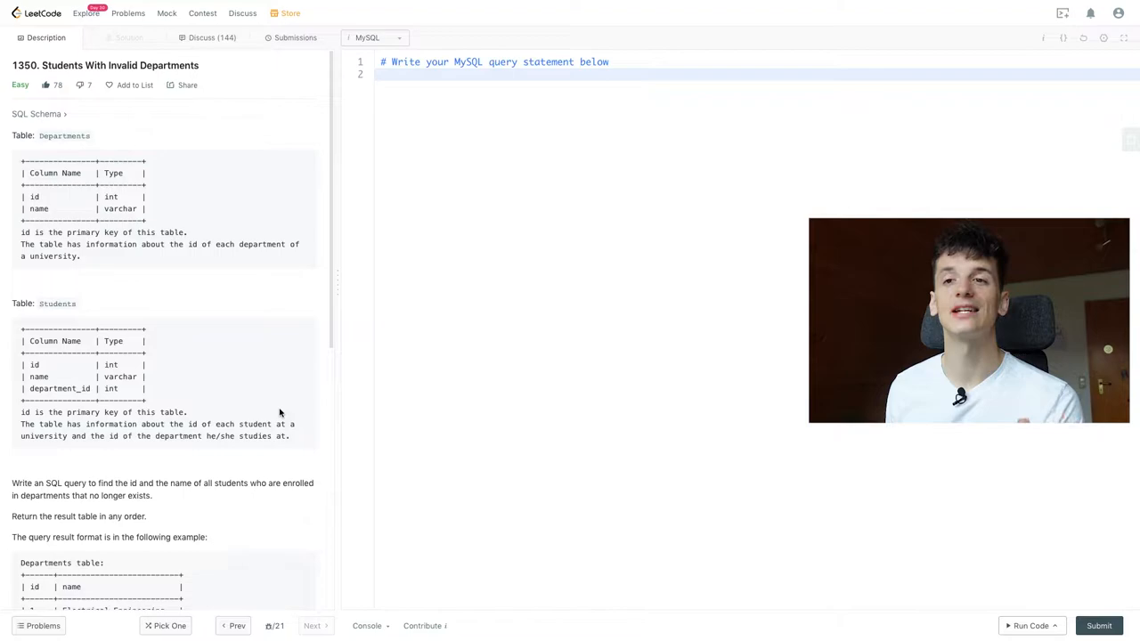
{"action": "mouse_move", "coordinate": [272, 416]}
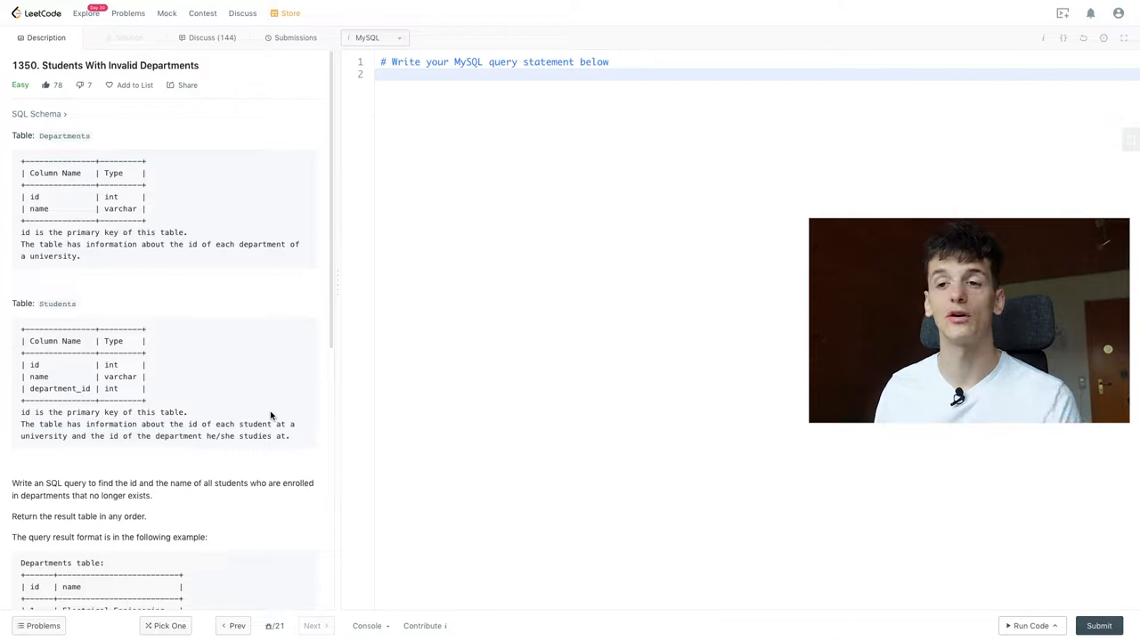
- Scroll through the problem and remove the '# Write your MySQL query statement below' placeholder comment
{"action": "scroll", "scroll_direction": "down", "scroll_amount": 3}
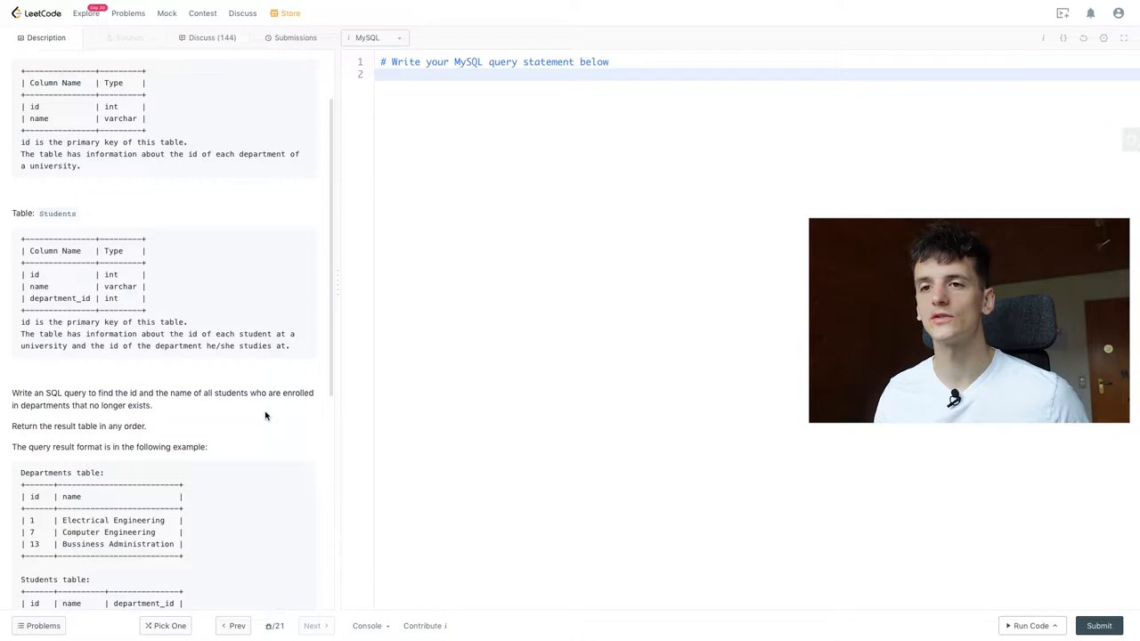
{"action": "scroll", "scroll_direction": "down", "scroll_amount": 3}
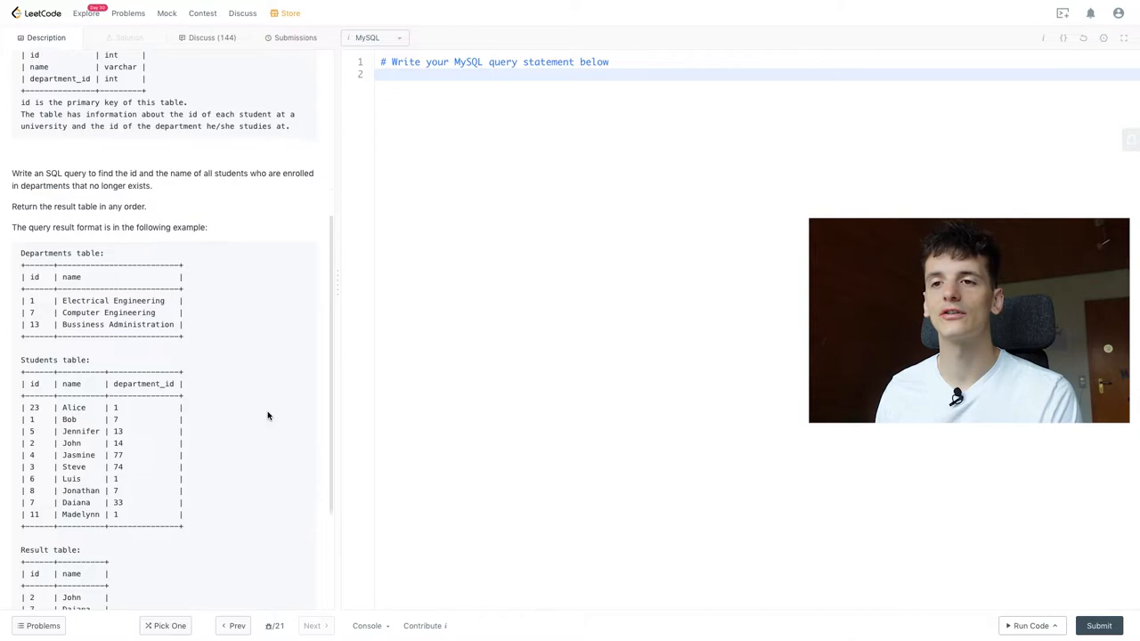
{"action": "scroll", "scroll_direction": "down", "scroll_amount": 3}
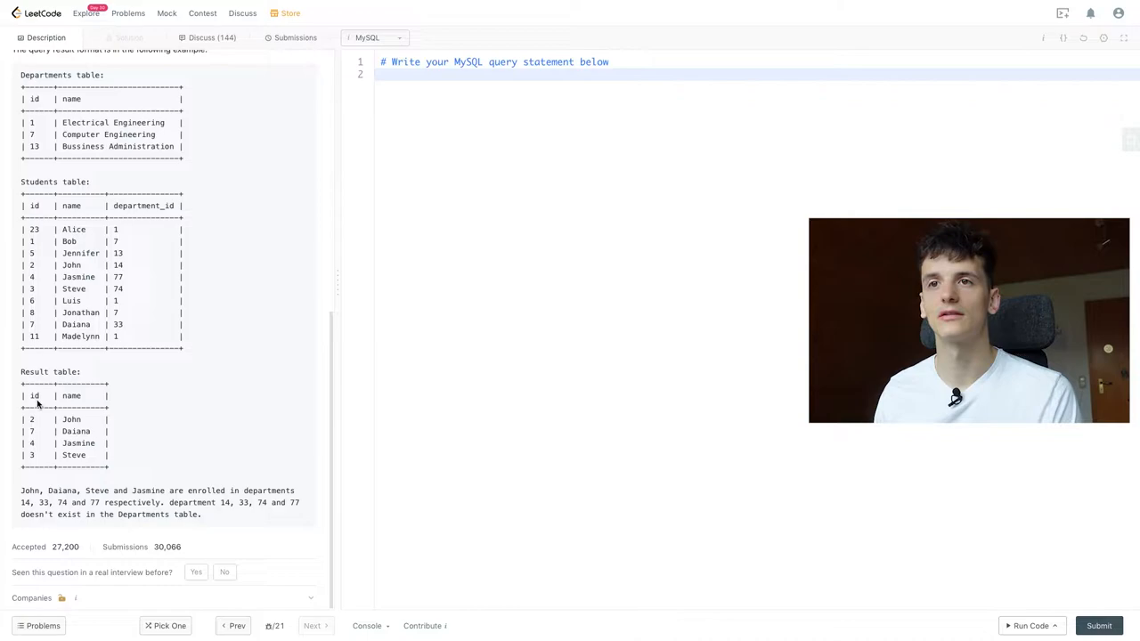
{"action": "scroll", "scroll_direction": "up", "scroll_amount": 3}
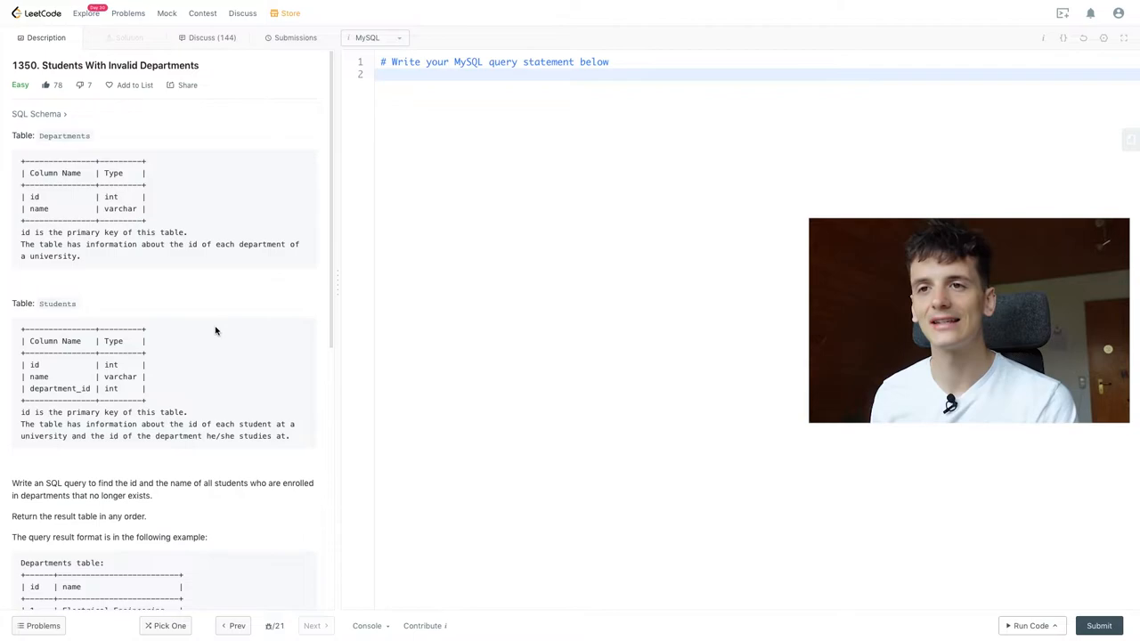
{"action": "scroll", "scroll_direction": "down", "scroll_amount": 3}
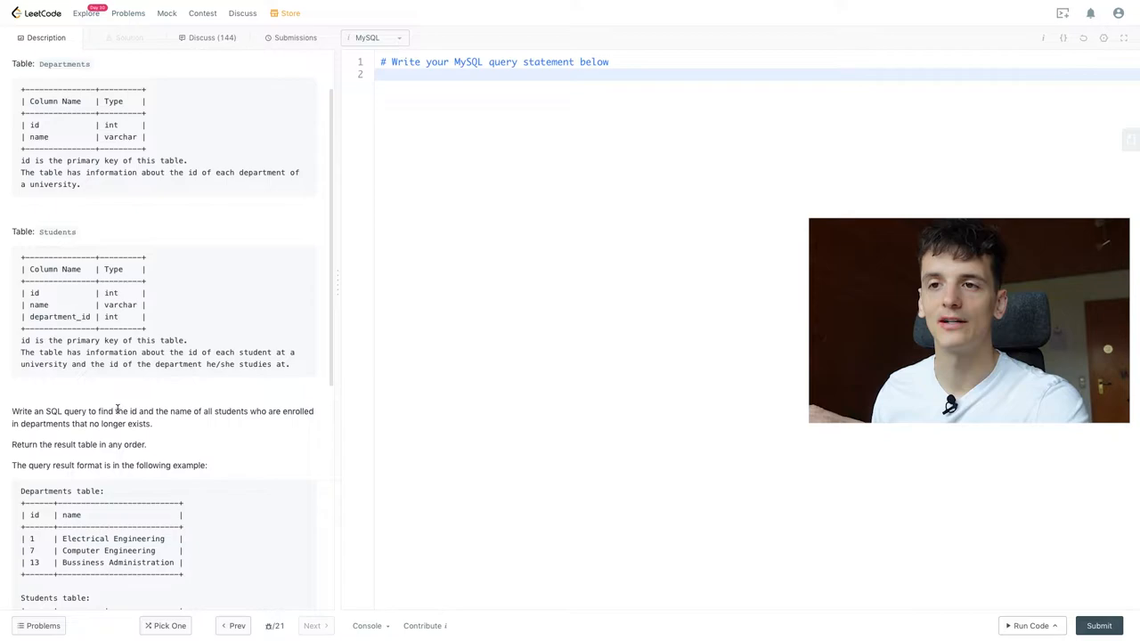
{"action": "double_click", "coordinate": [160, 411]}
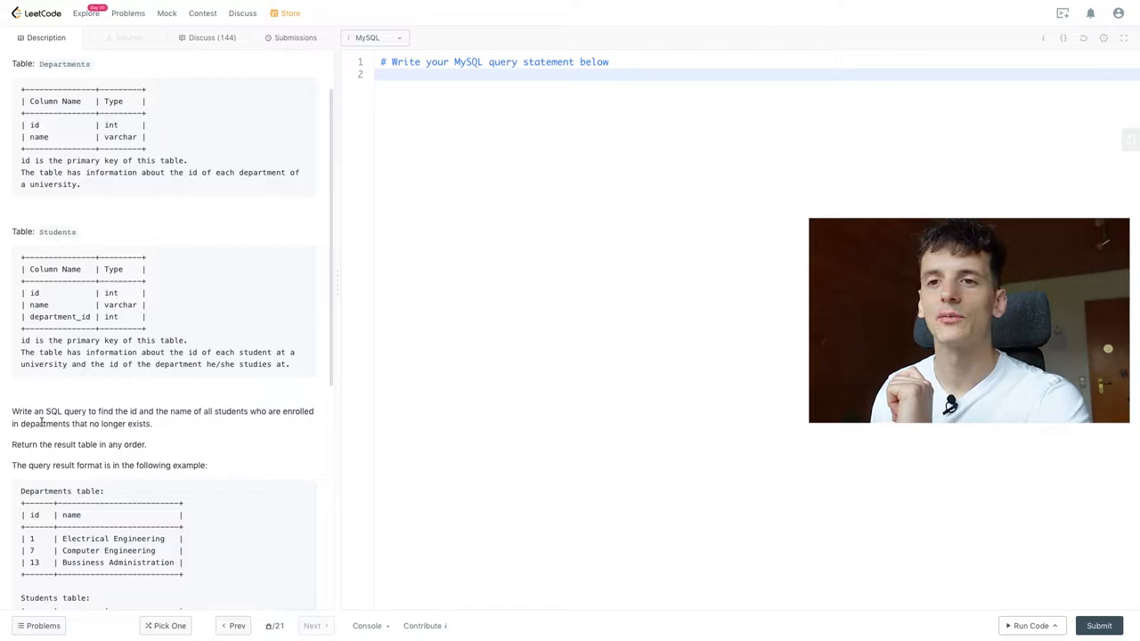
{"action": "double_click", "coordinate": [52, 317]}
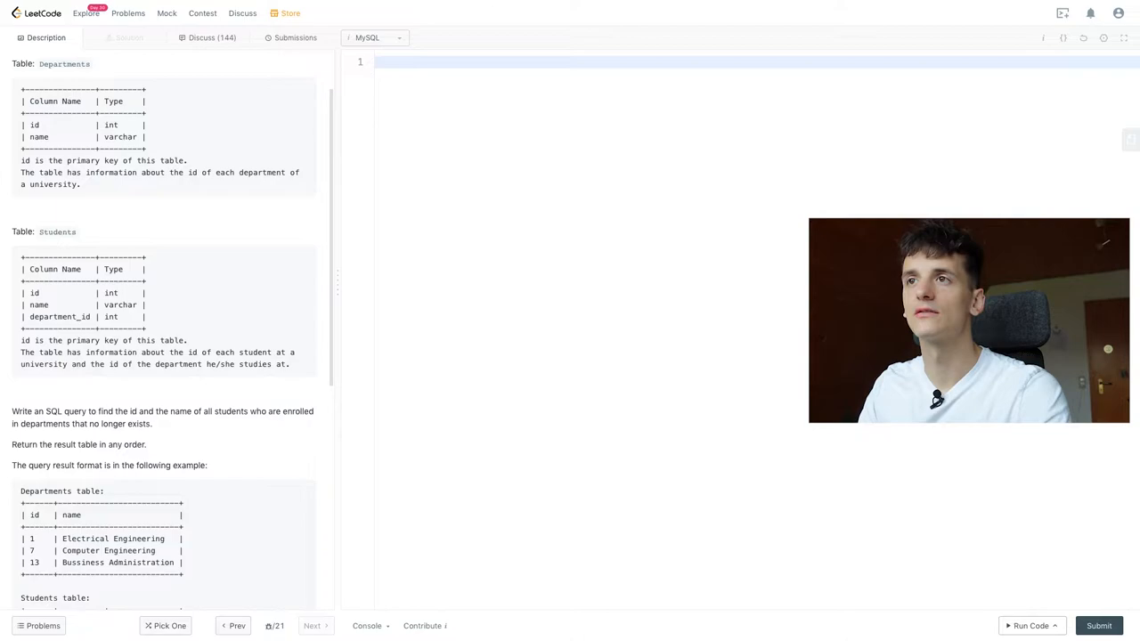
- Write the first query line 'SELECT name, id FROM Students'
{"action": "type", "text": "SELECT"}
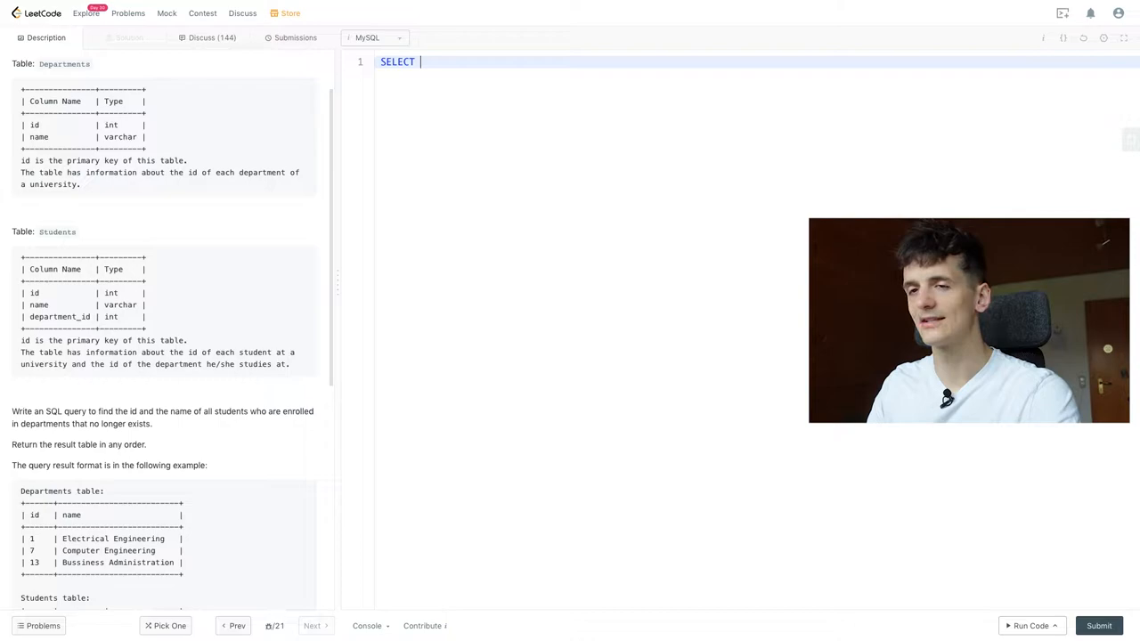
{"action": "type", "text": "name, id"}
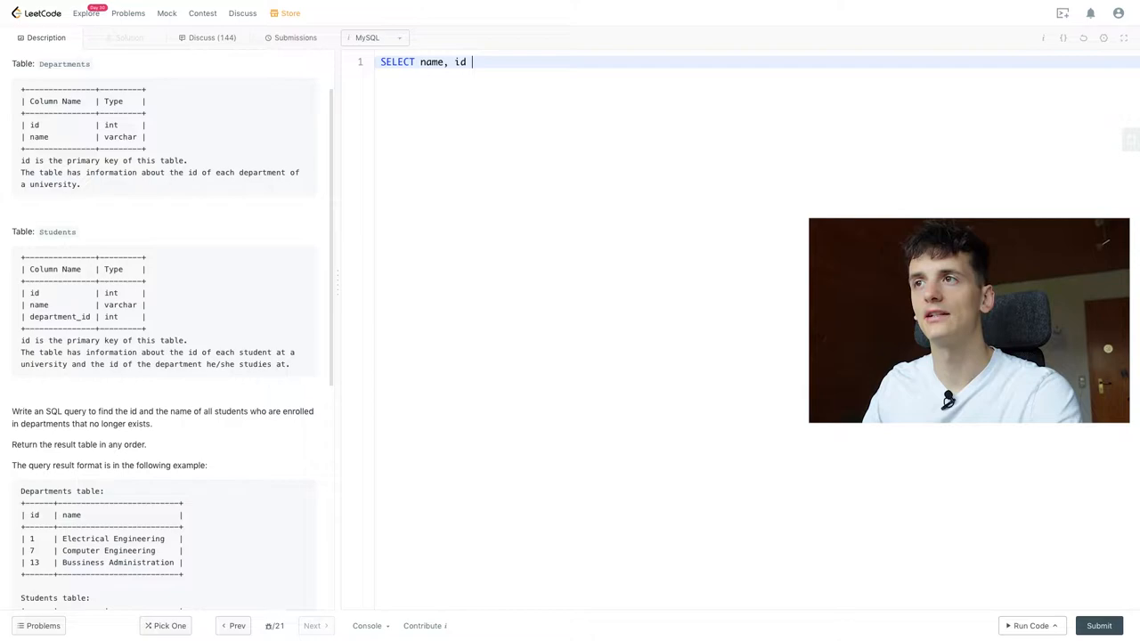
{"action": "type", "text": "FROM"}
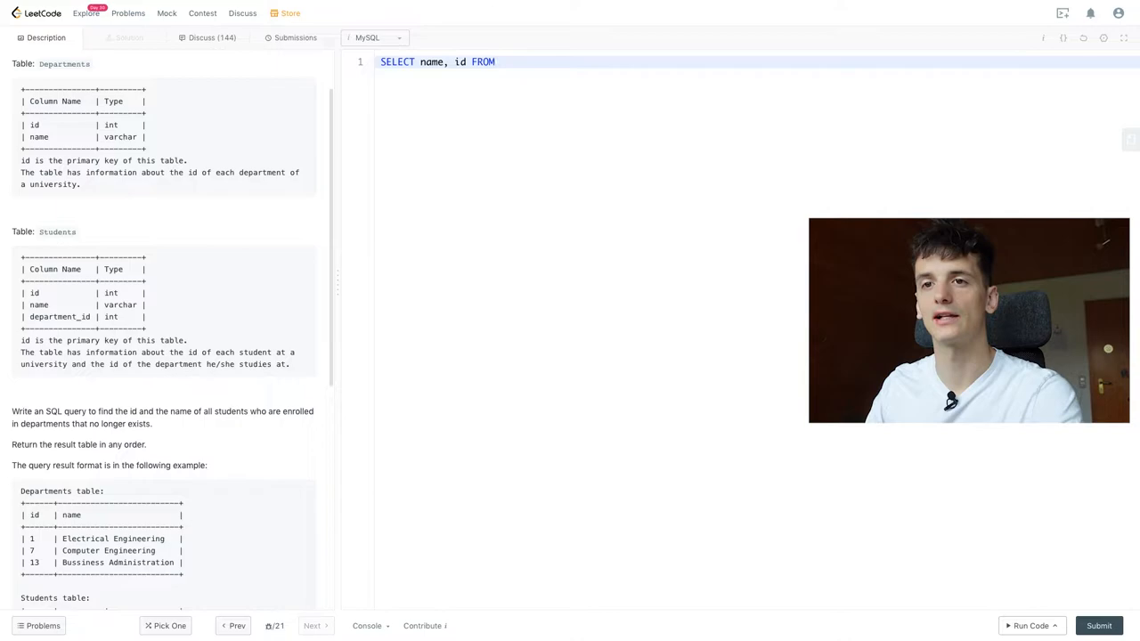
{"action": "type", "text": "Students"}
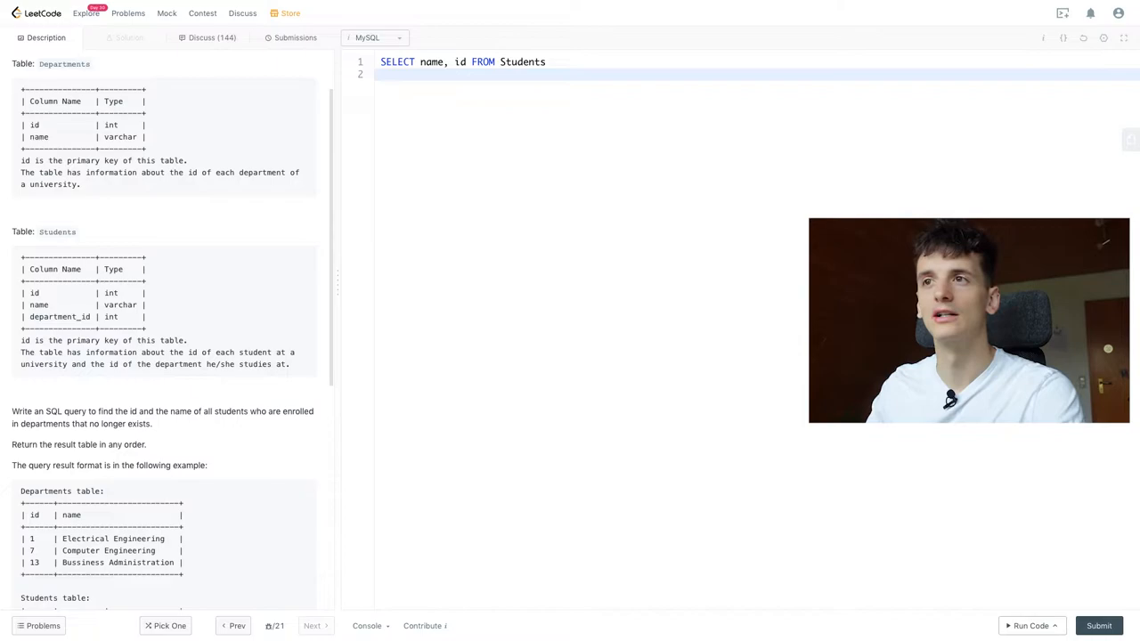
- Add 'WHERE department_id NOT IN (SELECT id FROM Departments)' as the filter
{"action": "type", "text": "WHERE"}
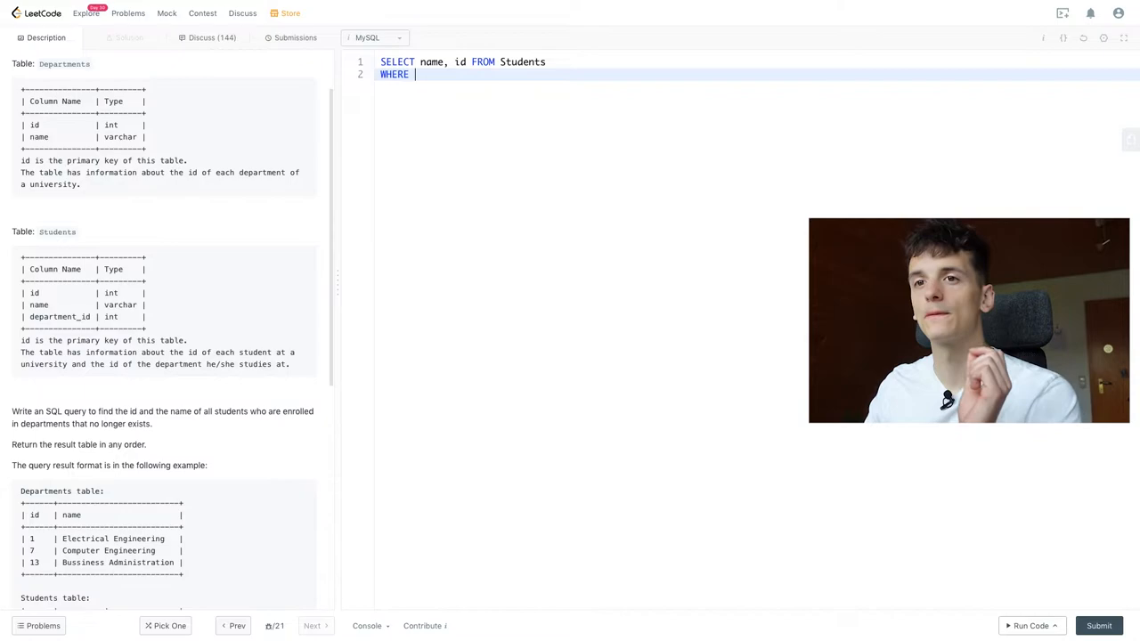
{"action": "type", "text": "d"}
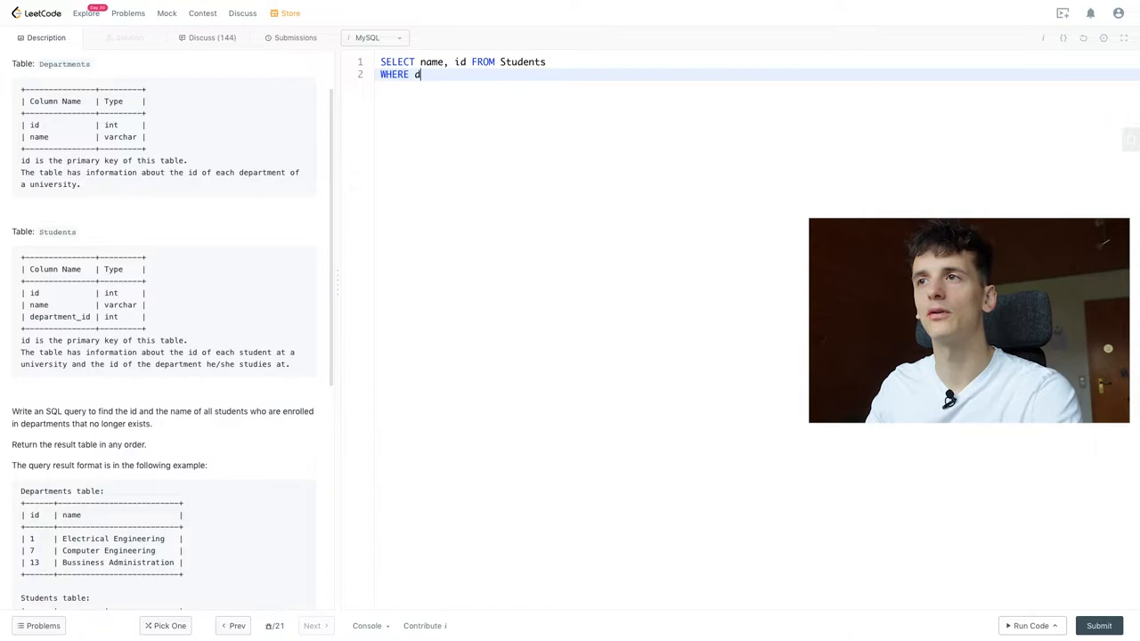
{"action": "type", "text": "epartment_id N"}
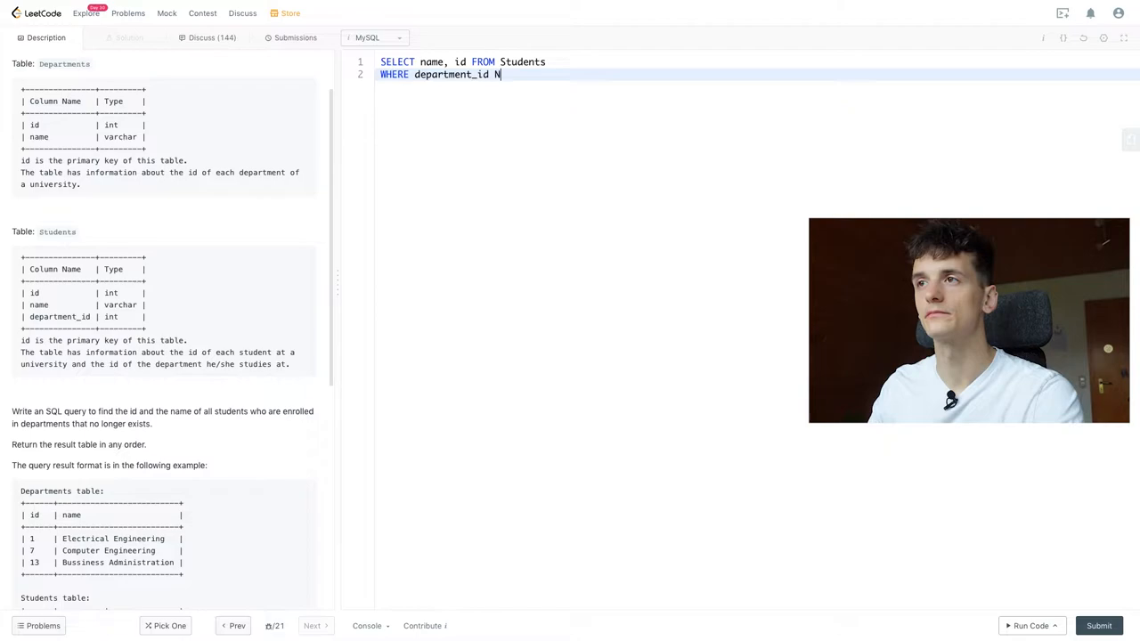
{"action": "type", "text": "OT IN ()"}
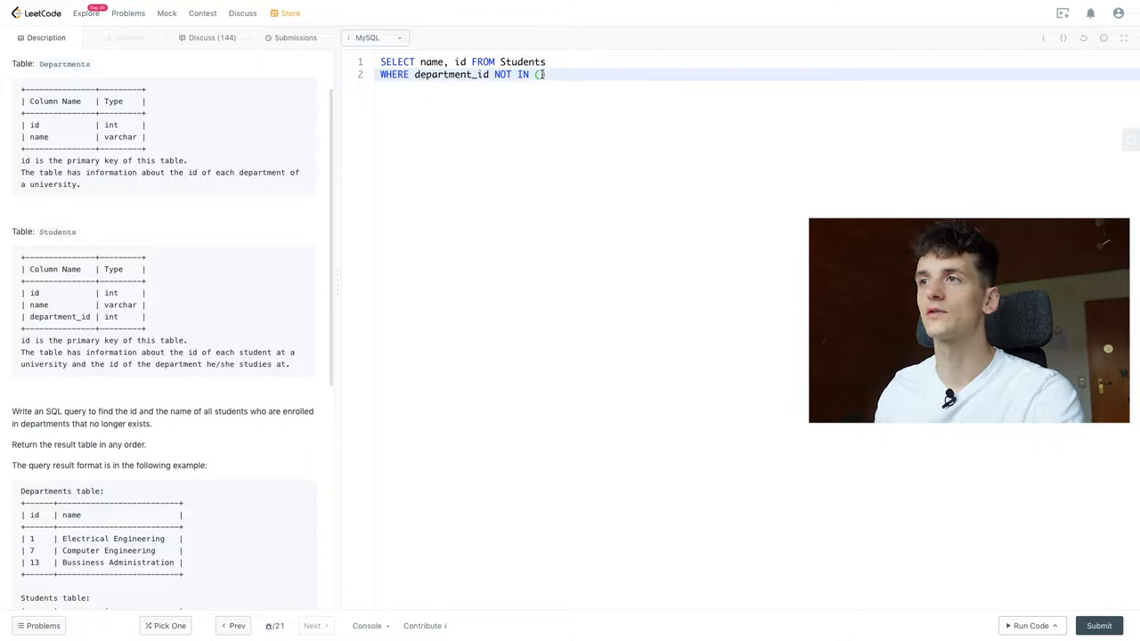
{"action": "key", "text": "Enter"}
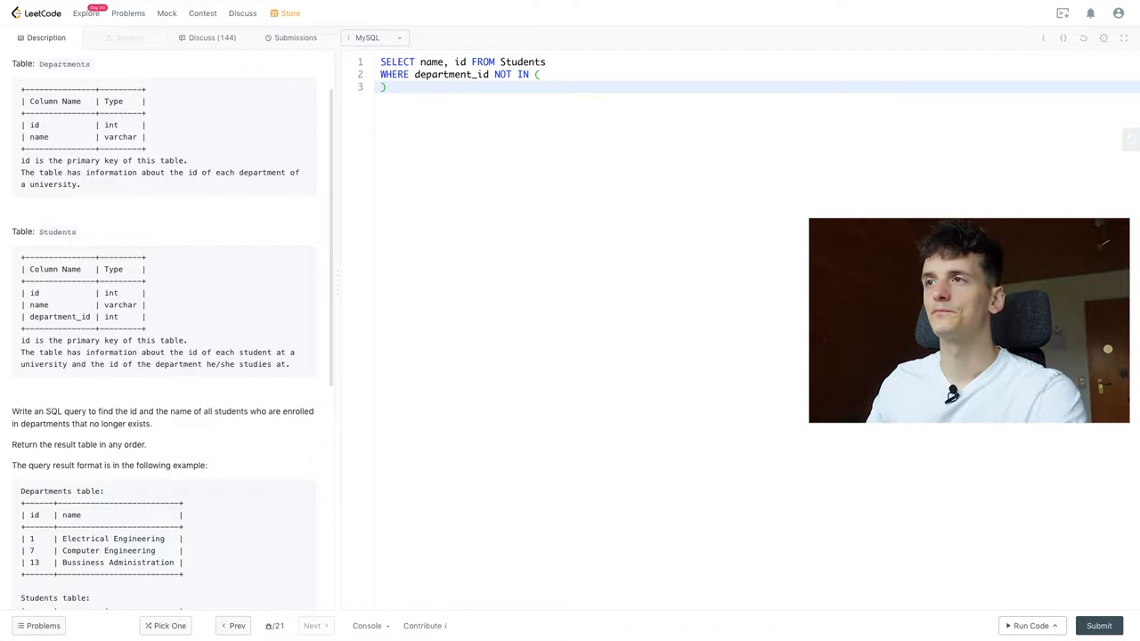
{"action": "type", "text": "S)"}
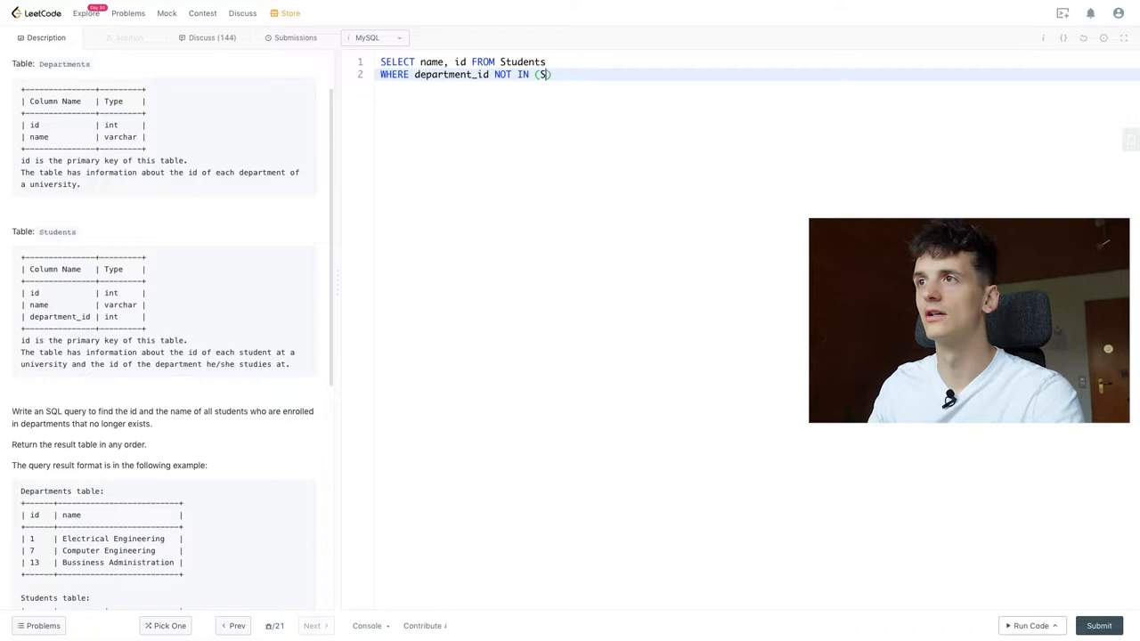
{"action": "type", "text": "ELECT id FROM Departments"}
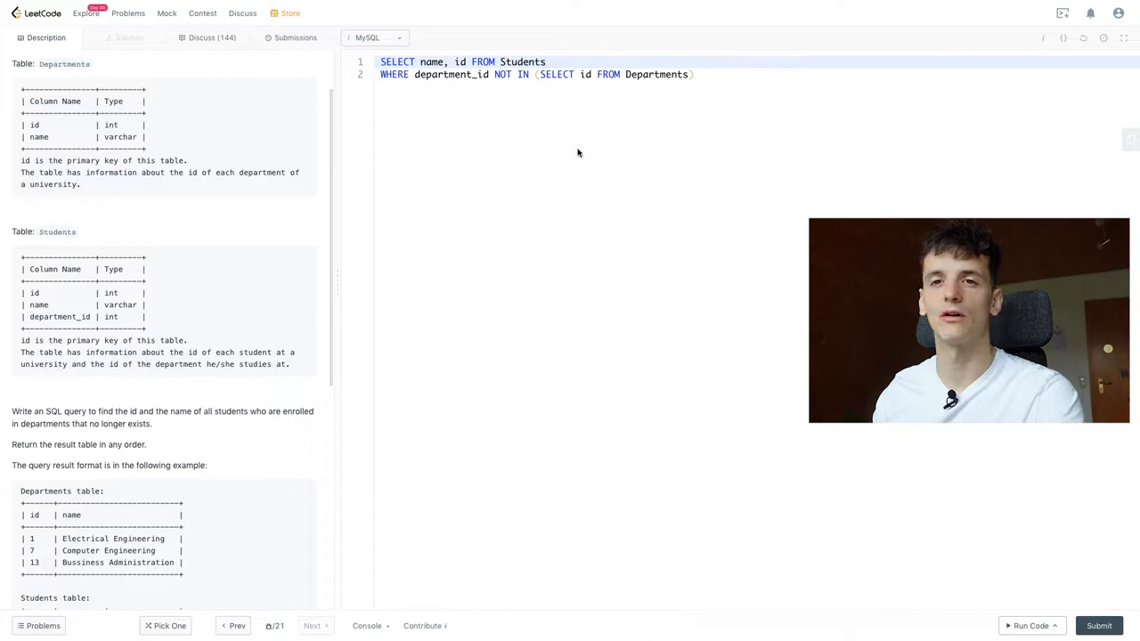
- Run the NOT IN query, then delete the WHERE line leaving 'SELECT name, id FROM Students'
{"action": "scroll", "scroll_direction": "up", "scroll_amount": 3}
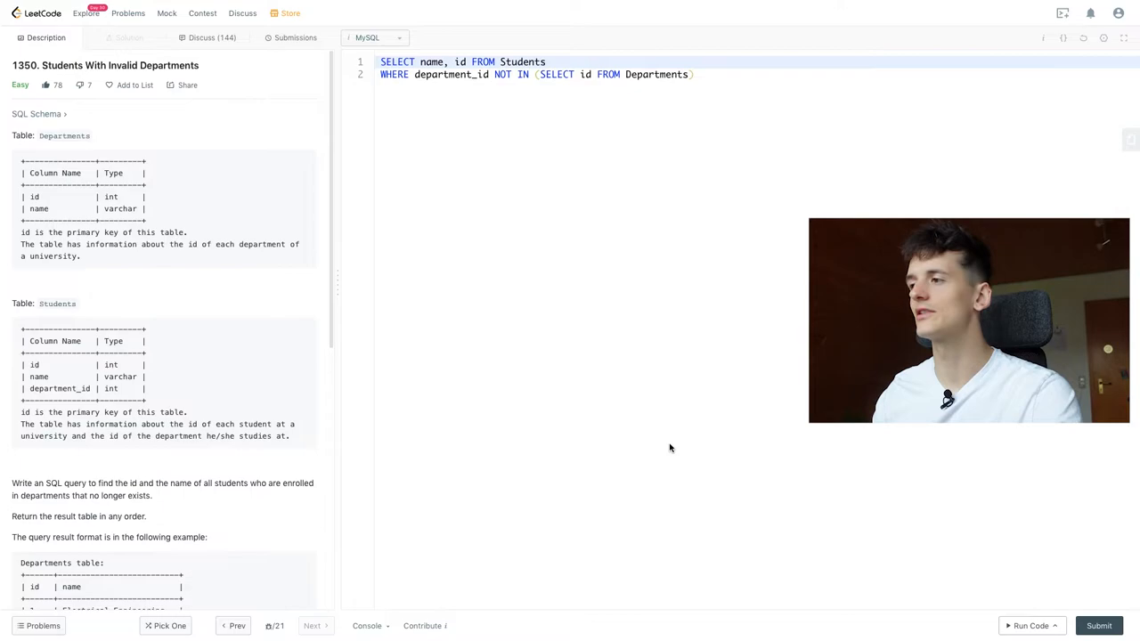
{"action": "left_click", "coordinate": [1028, 625]}
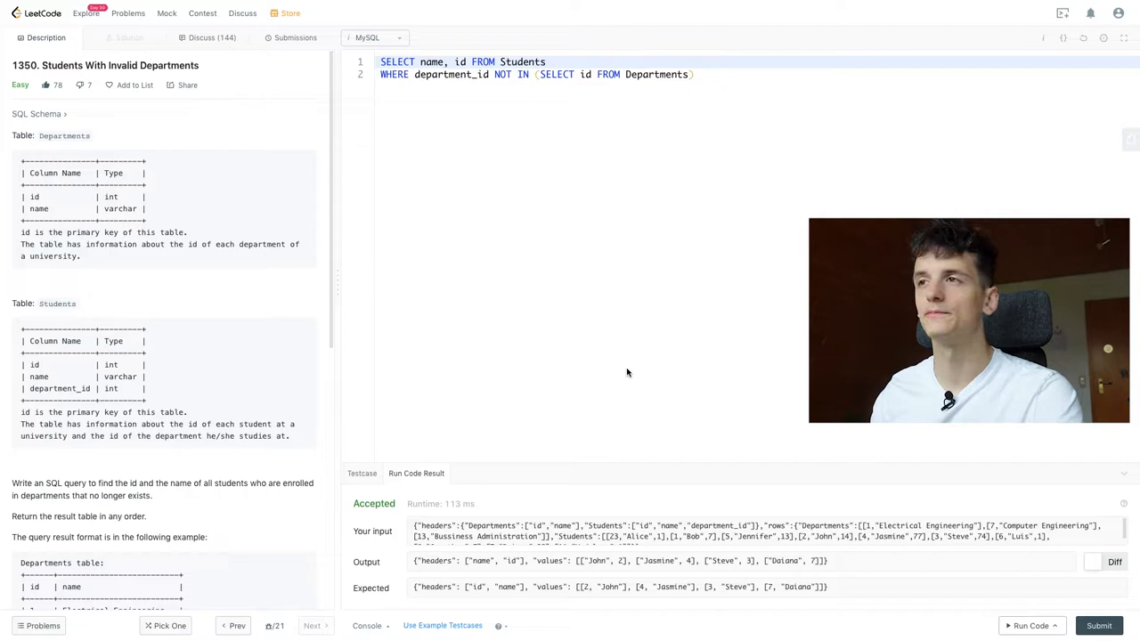
{"action": "mouse_move", "coordinate": [311, 109]}
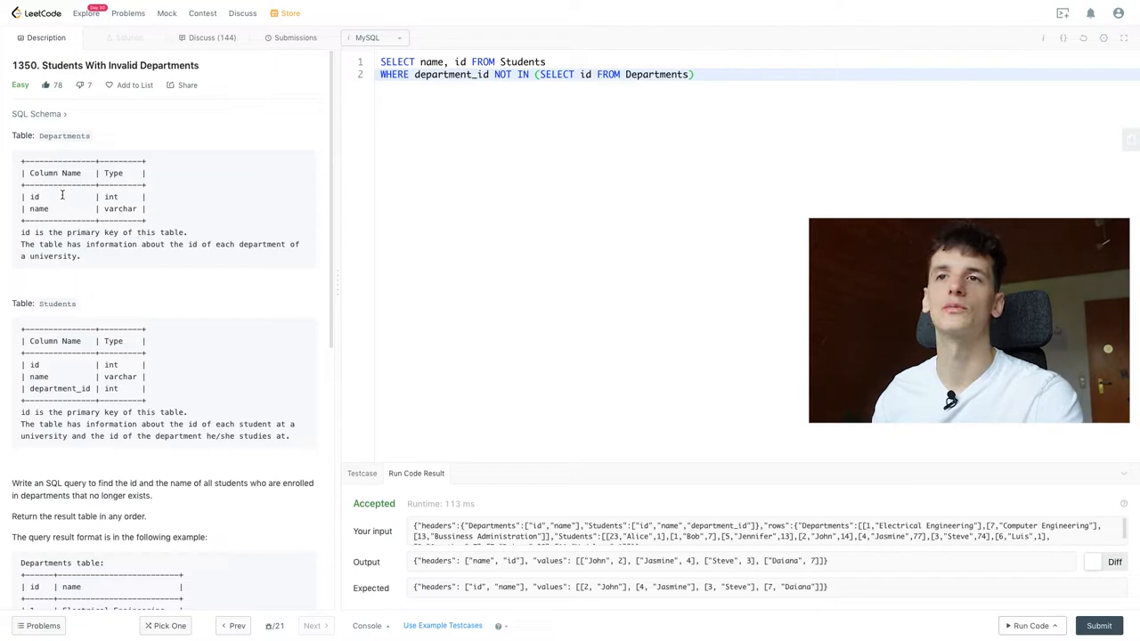
{"action": "double_click", "coordinate": [584, 74]}
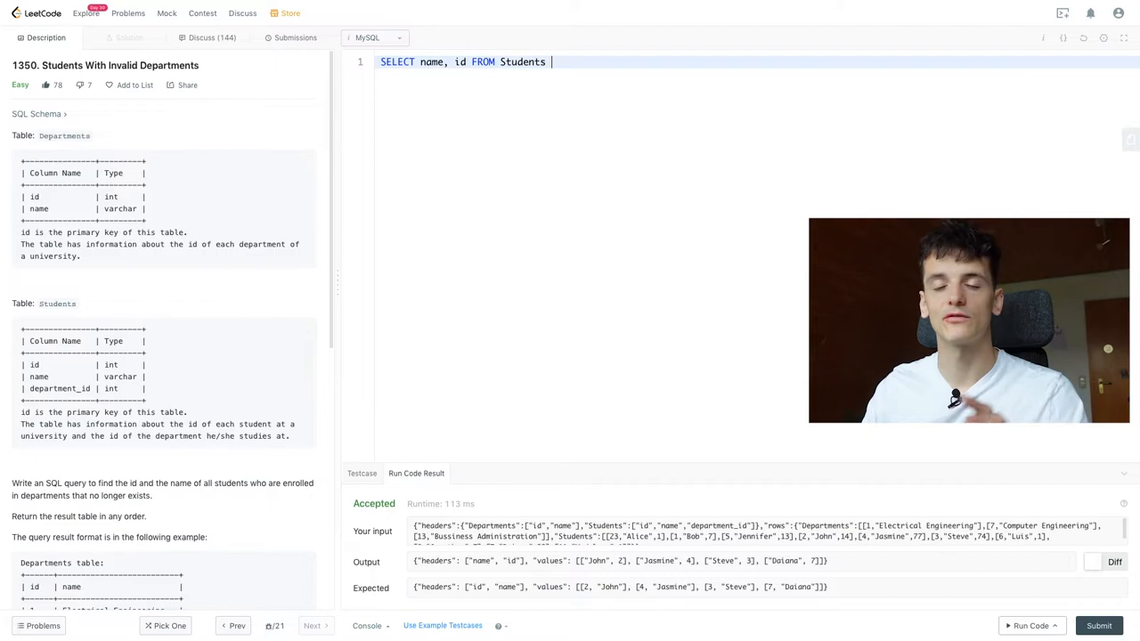
- Append 'JOIN Departments ON Students.department_id = Departments.id' to the query
{"action": "type", "text": "J"}
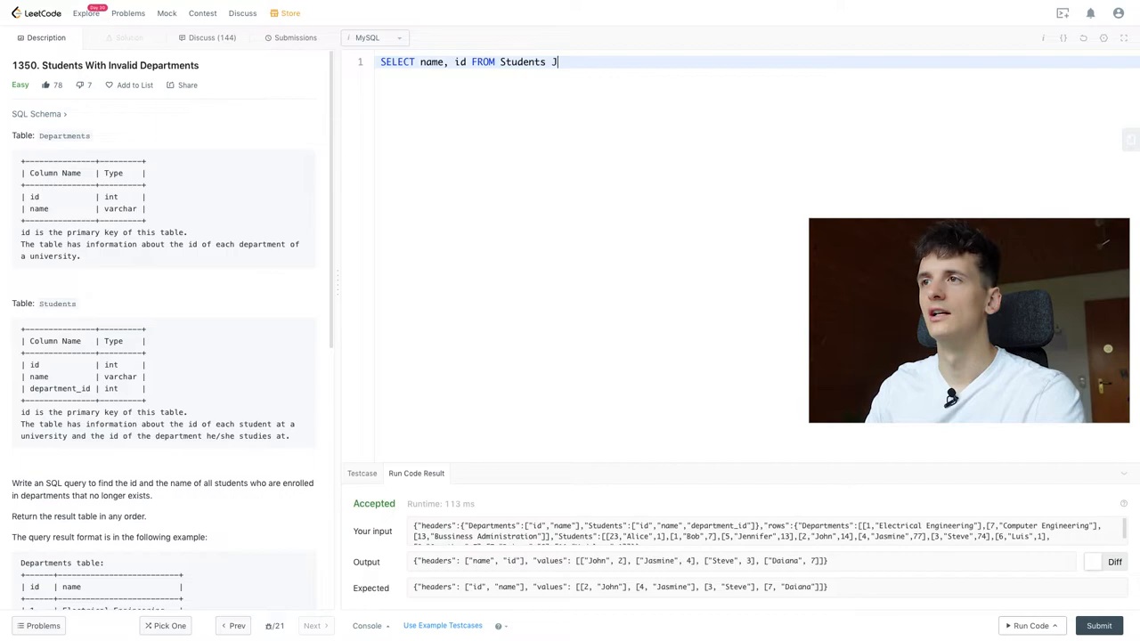
{"action": "type", "text": "OIN Departments"}
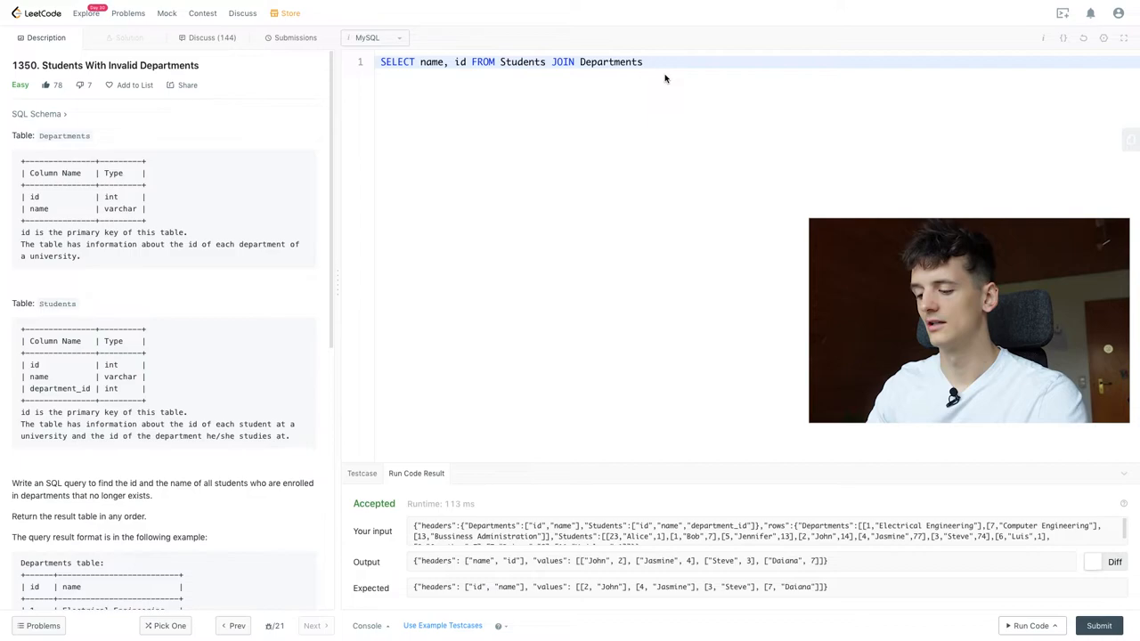
{"action": "type", "text": "ON"}
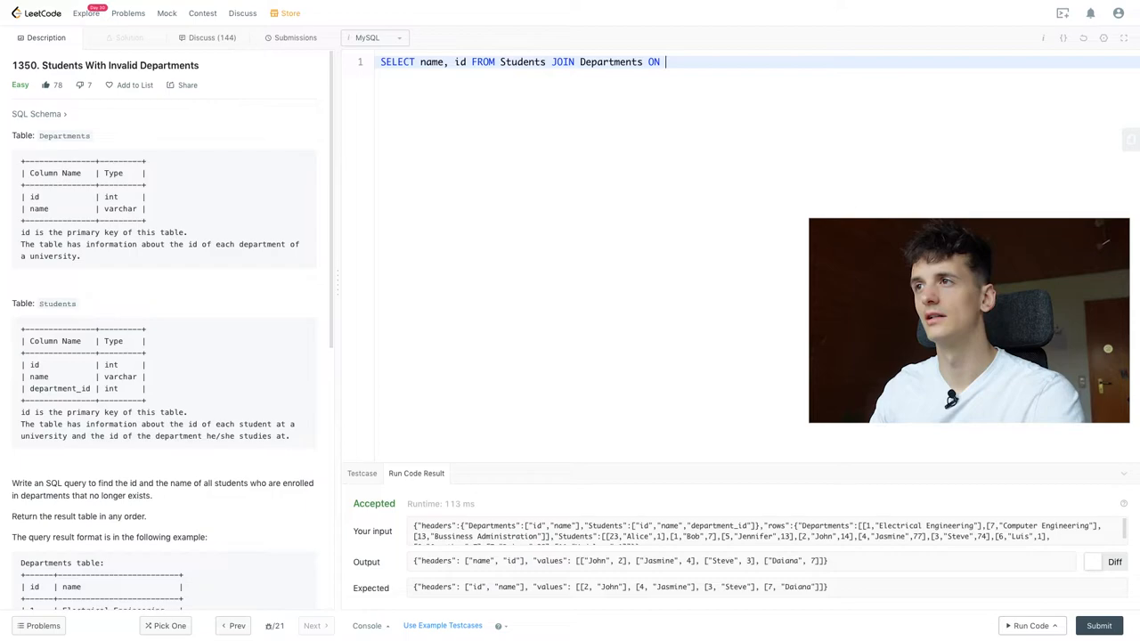
{"action": "type", "text": "Students.department_"}
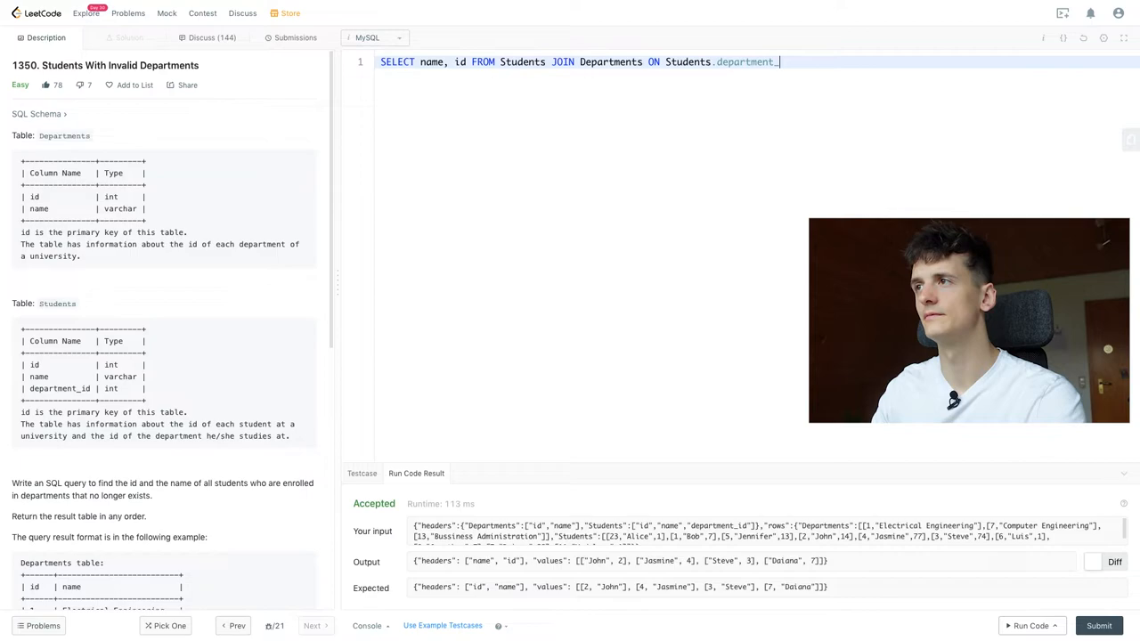
{"action": "type", "text": "id = Departments.id"}
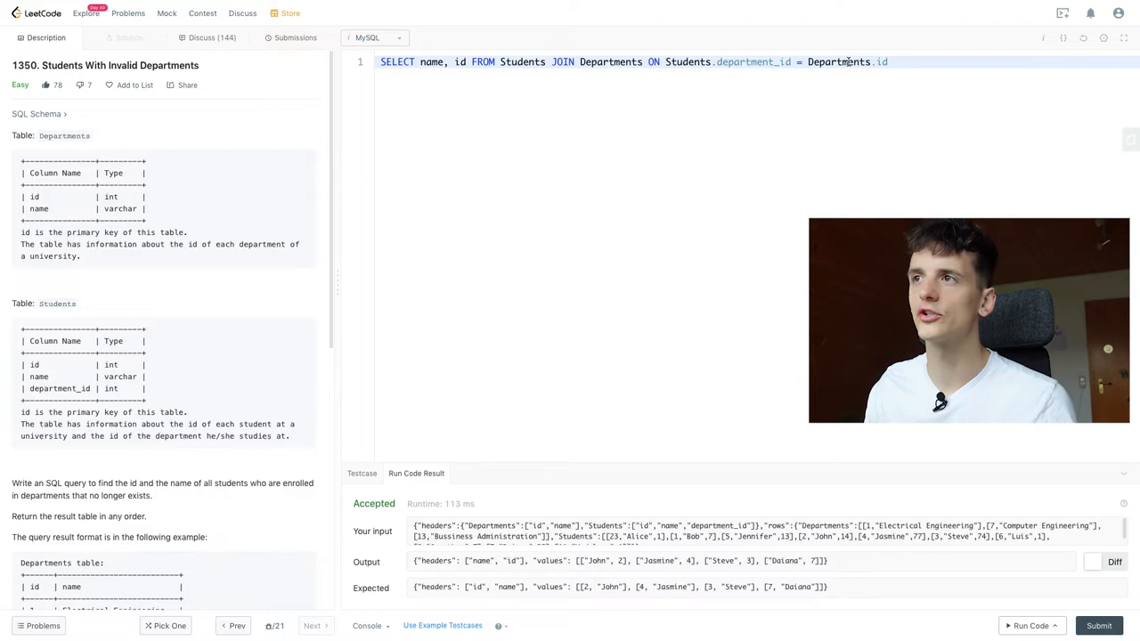
{"action": "scroll", "scroll_direction": "down", "scroll_amount": 3}
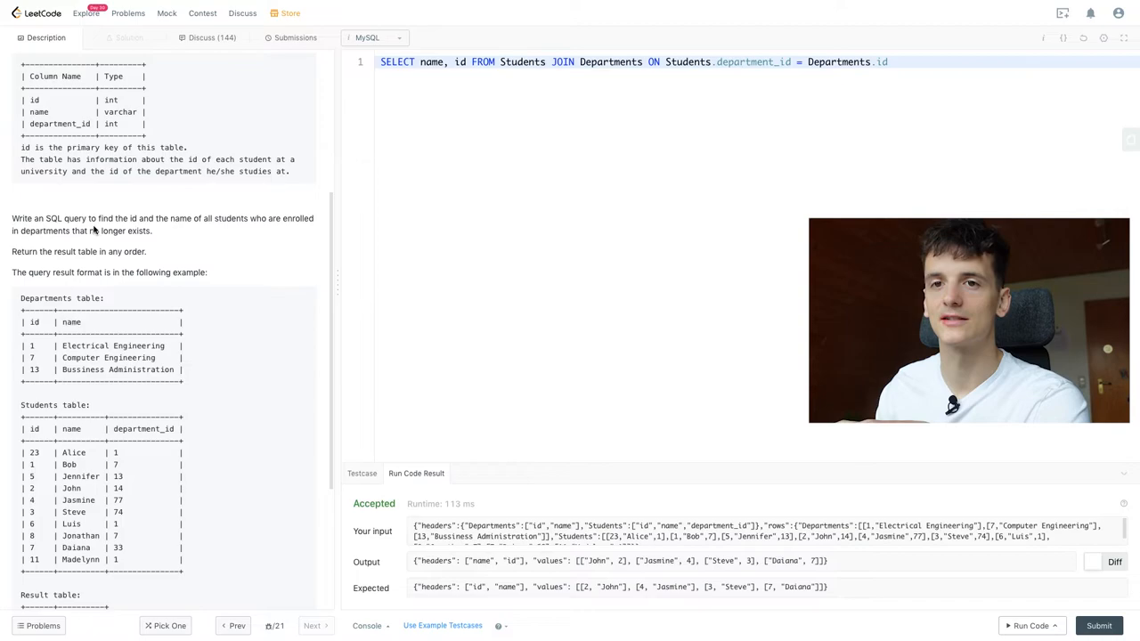
{"action": "mouse_move", "coordinate": [639, 144]}
{"action": "type", "text": " LEFT"}
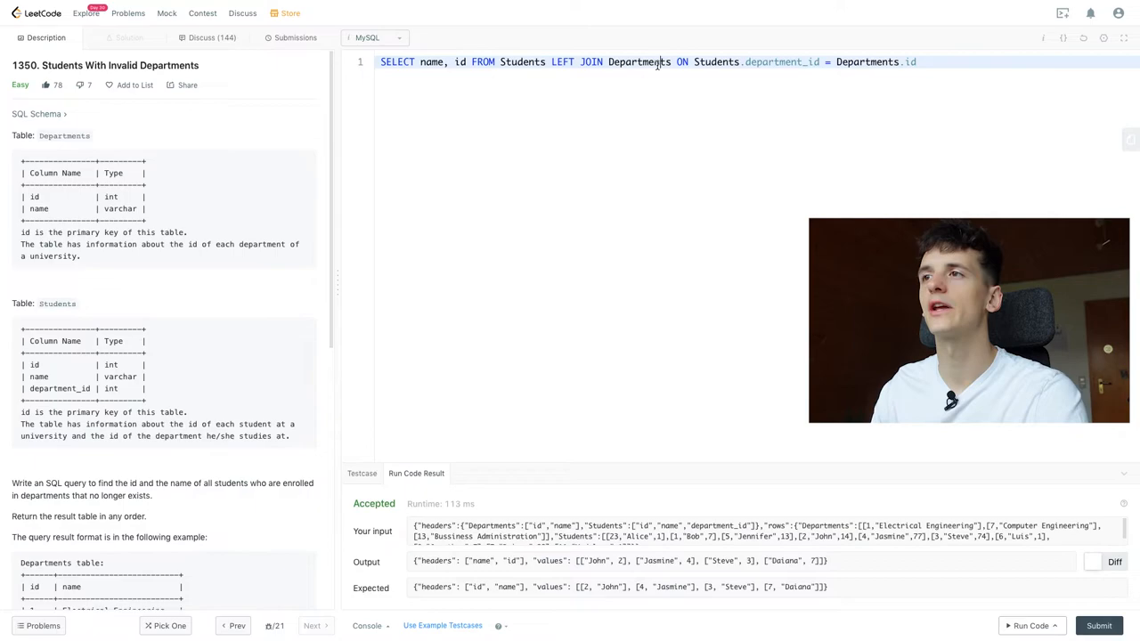
- Replace the 'name, id' column list with * in the LEFT JOIN query and run it
{"action": "double_click", "coordinate": [638, 61]}
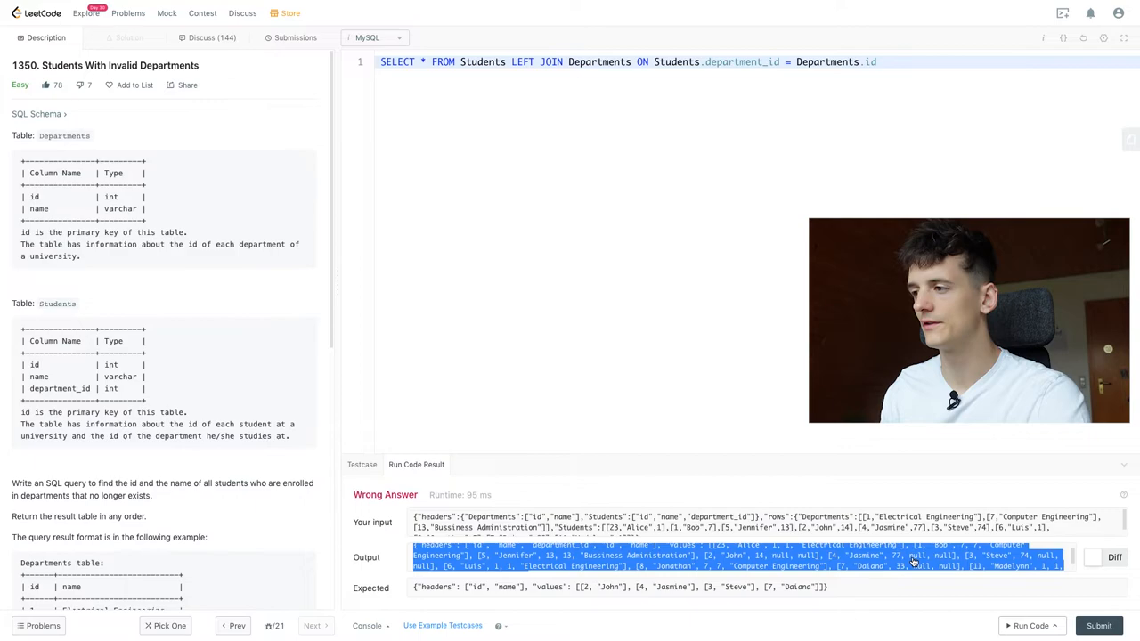
- Review the null-padded output and start a second line with 'WHERE'
{"action": "scroll", "scroll_direction": "down", "scroll_amount": 3}
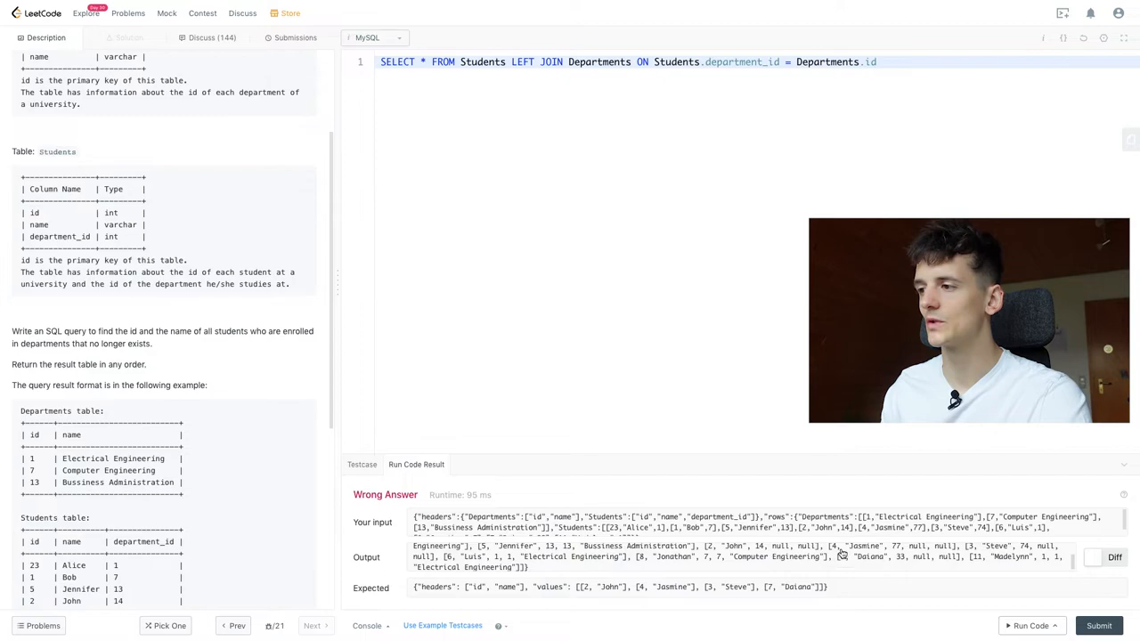
{"action": "type", "text": "WHERE"}
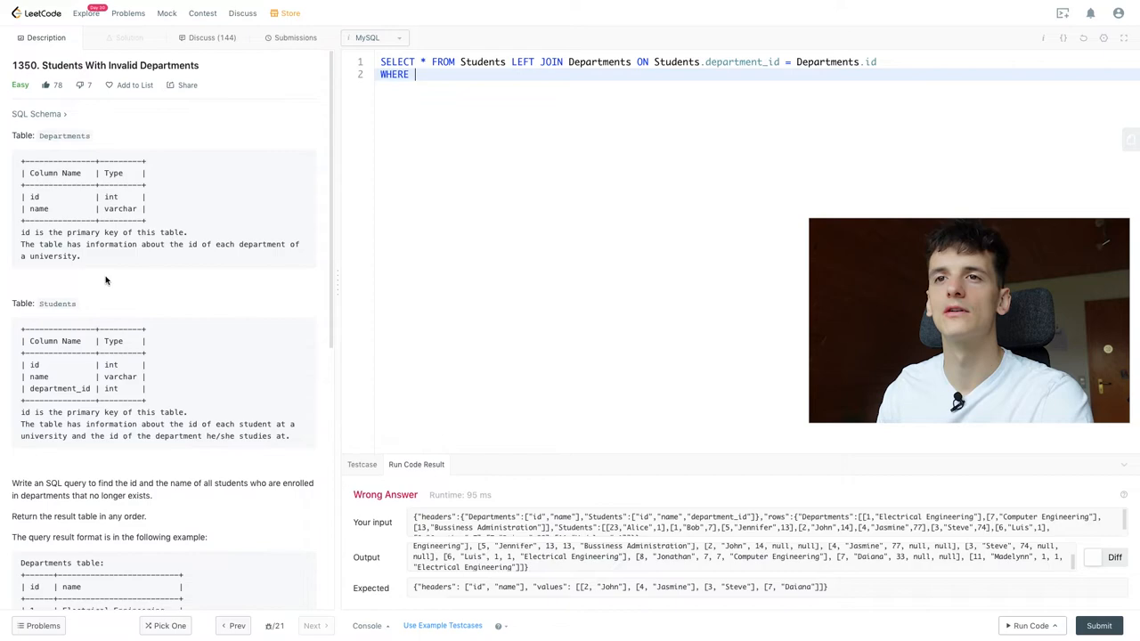
{"action": "mouse_move", "coordinate": [314, 201]}
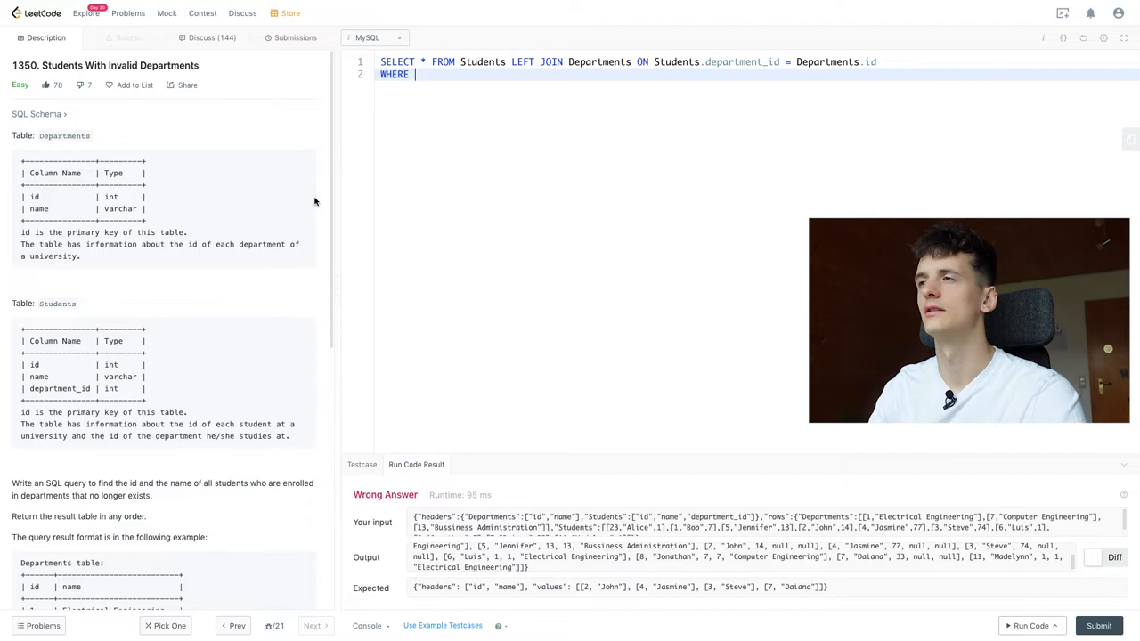
- Complete the filter as 'WHERE Departments.id IS NULL', correcting '= NULL' to 'IS NULL'
{"action": "type", "text": "department"}
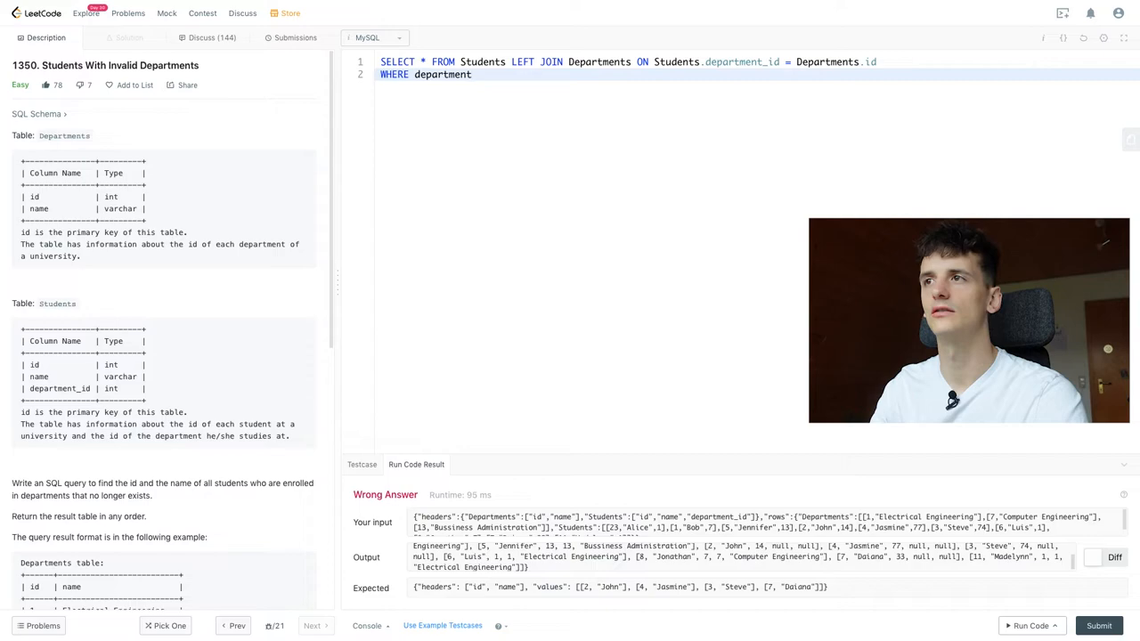
{"action": "type", "text": "Departments.id IS NULL"}
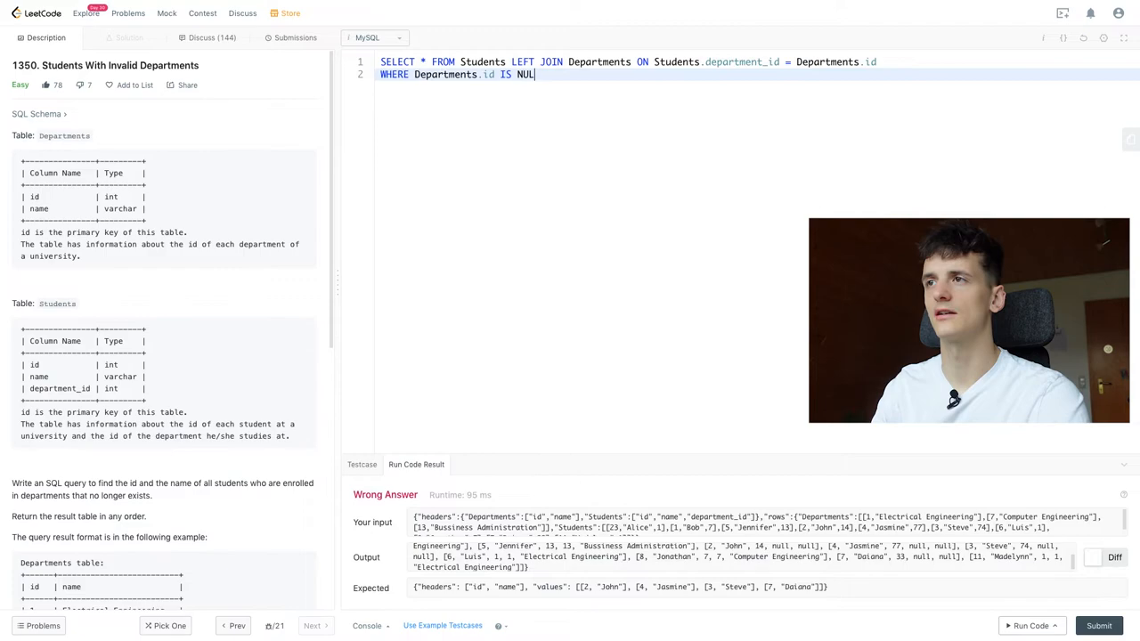
{"action": "type", "text": "= NULL"}
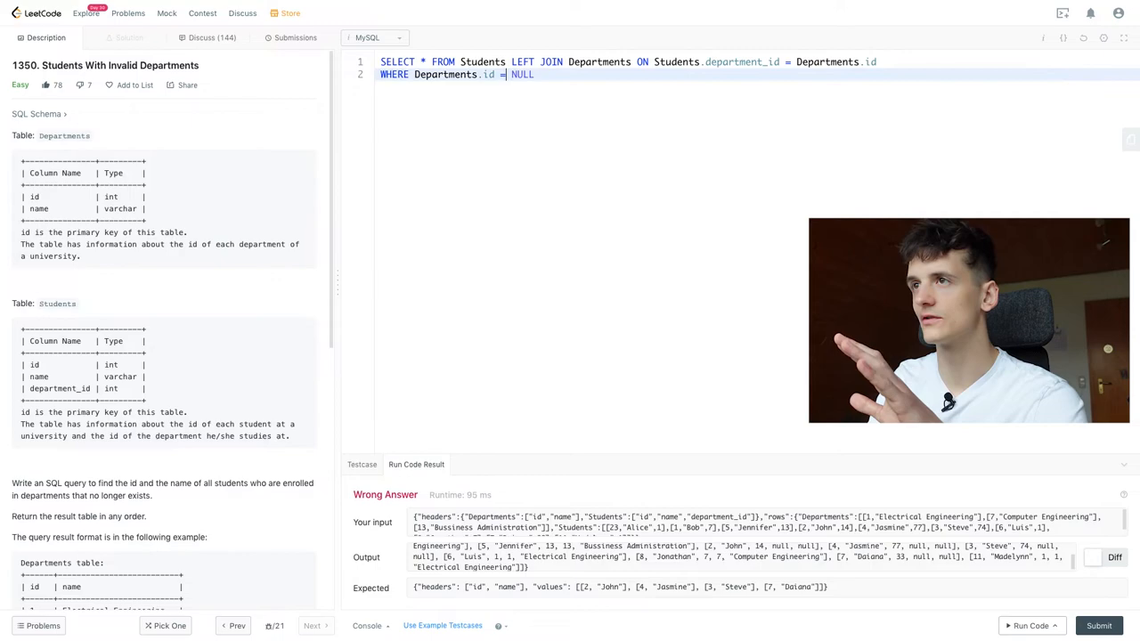
{"action": "type", "text": "IS"}
{"action": "left_click", "coordinate": [757, 61]}
{"action": "type", "text": "id, name"}
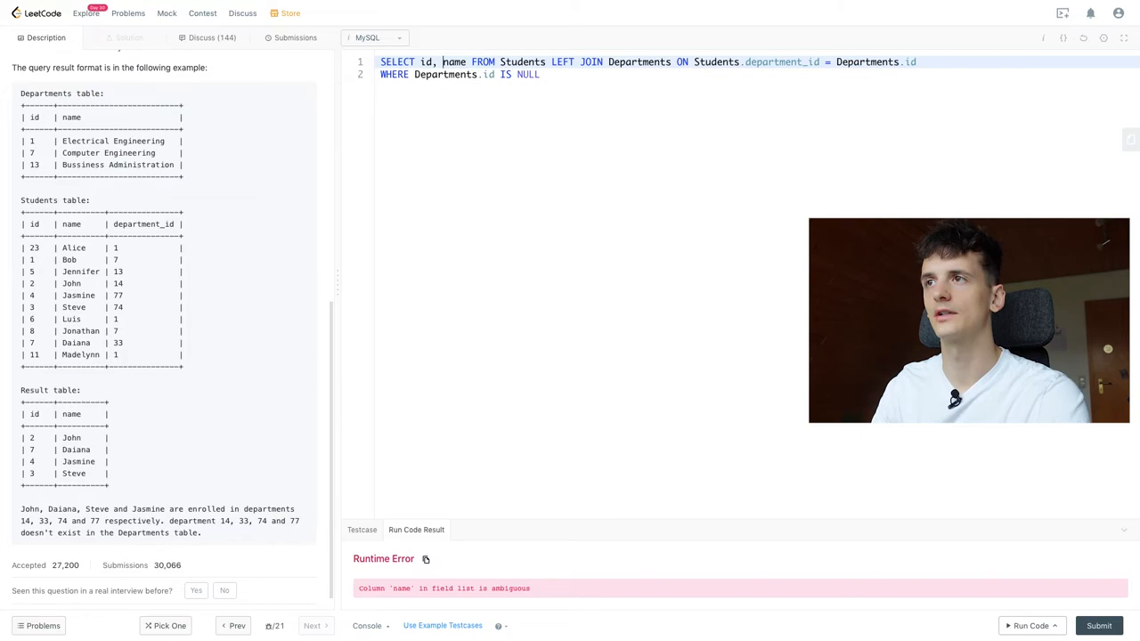
- Rerun the query with 'Students.name' qualified, getting an ambiguous 'id' error
{"action": "left_click", "coordinate": [1030, 625]}
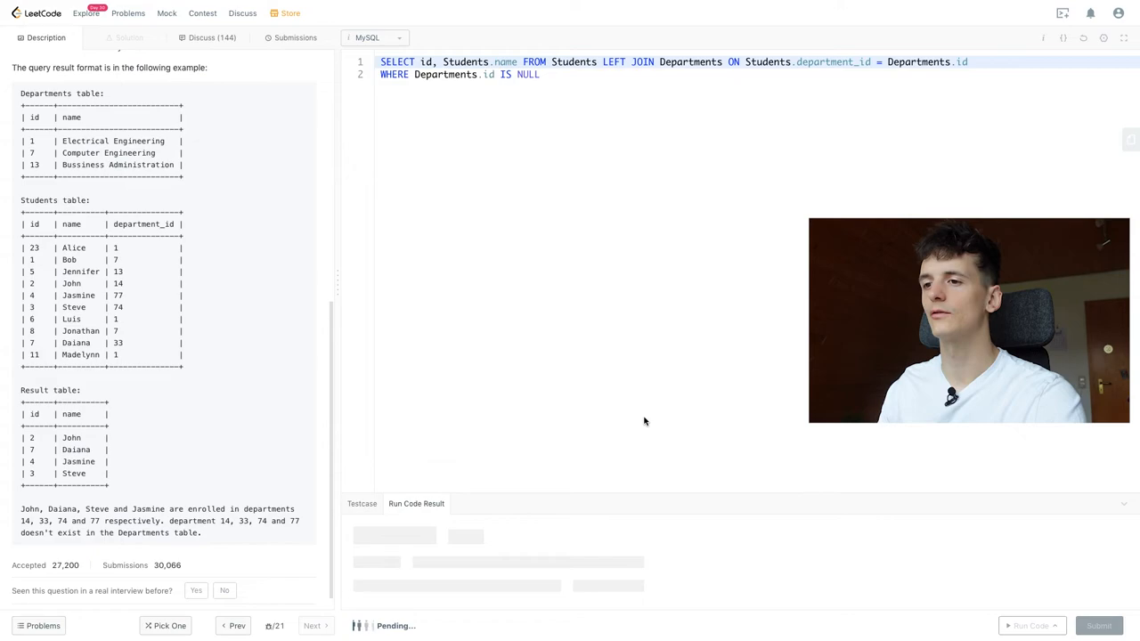
{"action": "left_click", "coordinate": [1028, 625]}
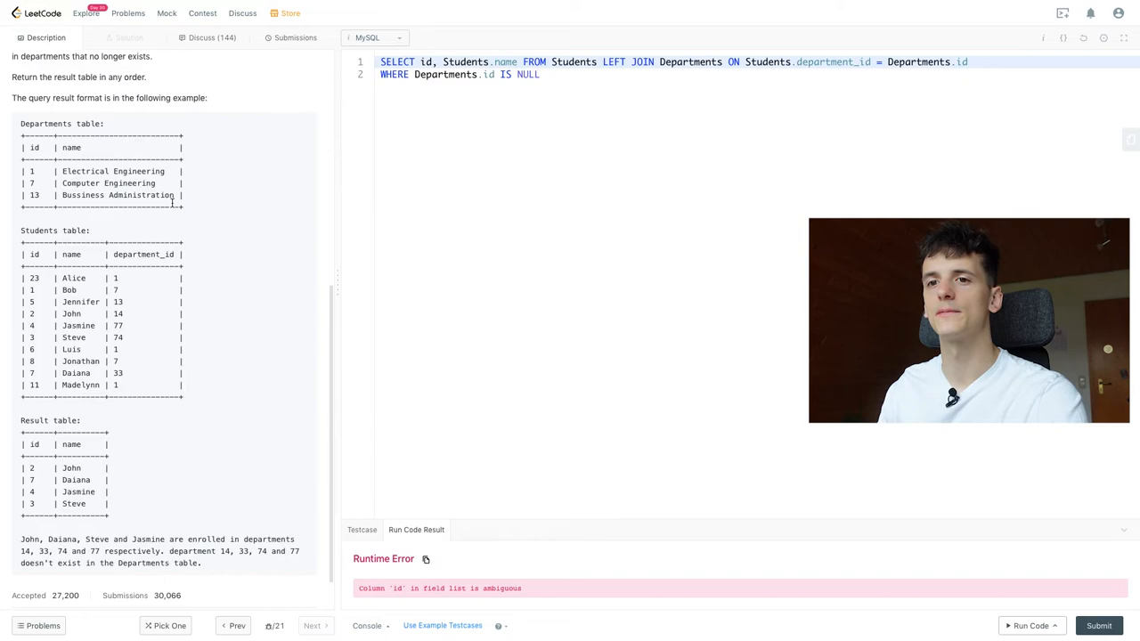